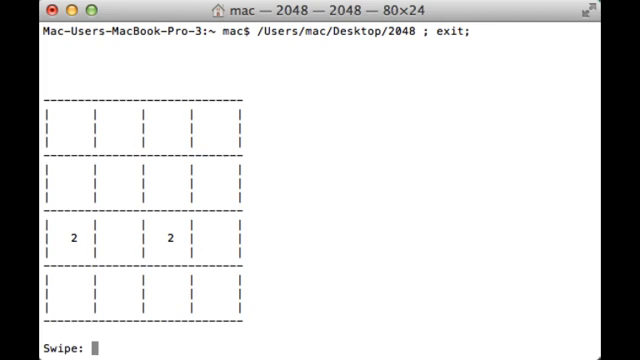
- Play moves s, d, d, d, d, s to merge bottom-row tiles into a 16
{"action": "type", "text": "s"}
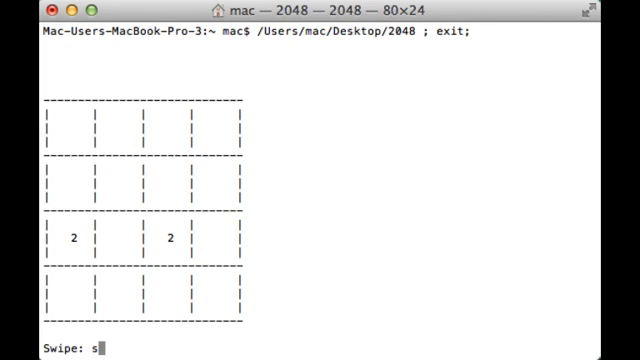
{"action": "key", "text": "Return"}
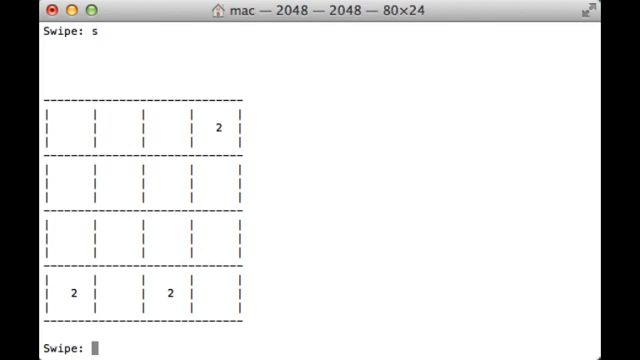
{"action": "type", "text": "d"}
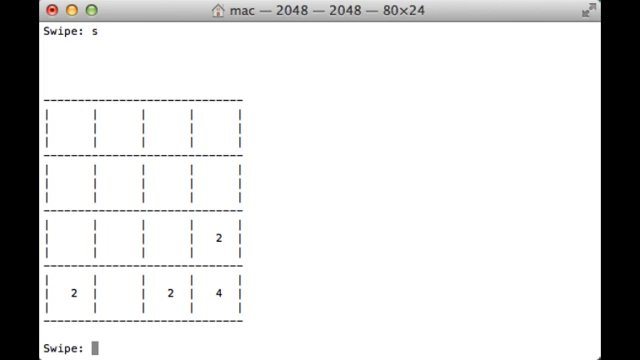
{"action": "type", "text": "d"}
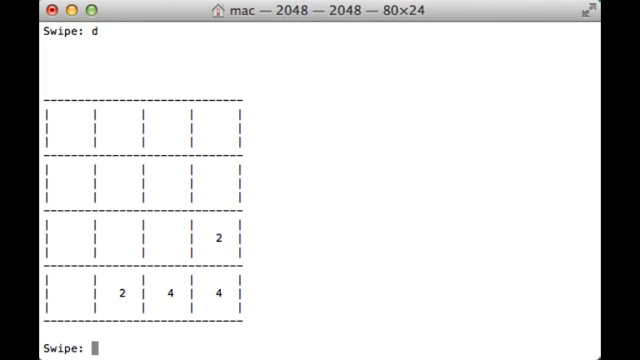
{"action": "type", "text": "d"}
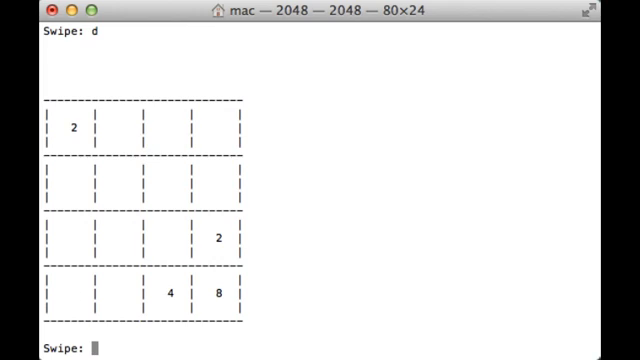
{"action": "type", "text": "d"}
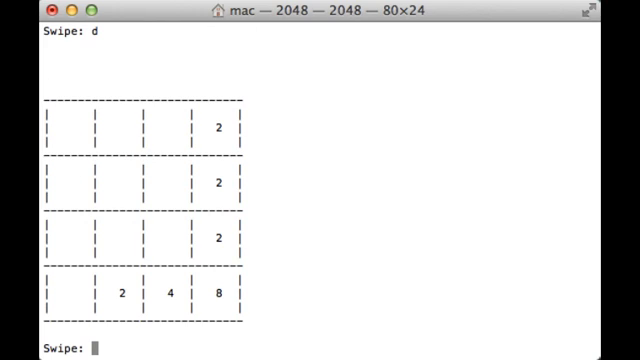
{"action": "type", "text": "s"}
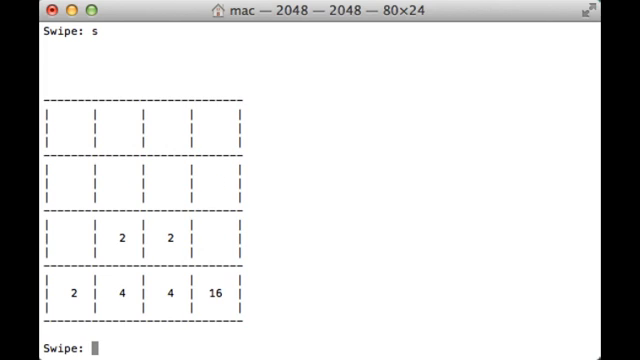
- Play moves d, d, a, s to line up the 16 tiles on the bottom row
{"action": "type", "text": "d"}
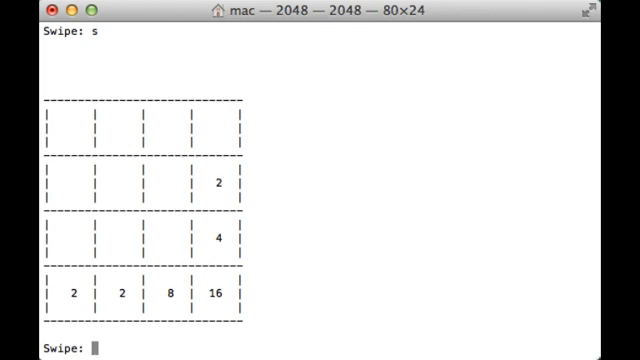
{"action": "type", "text": "d"}
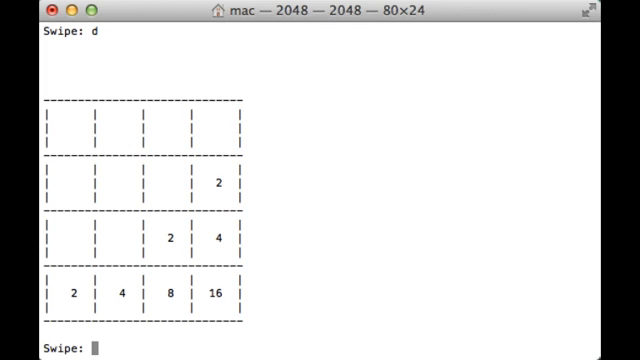
{"action": "mouse_move", "coordinate": [127, 44]}
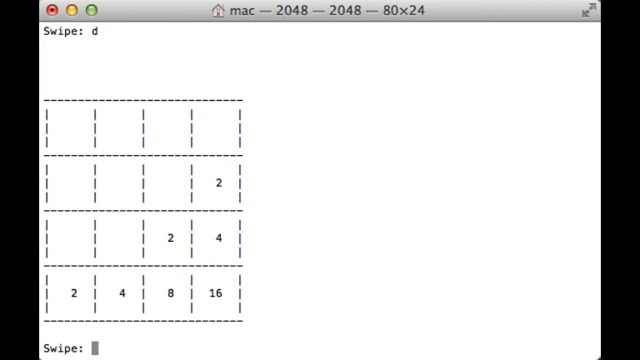
{"action": "type", "text": "a"}
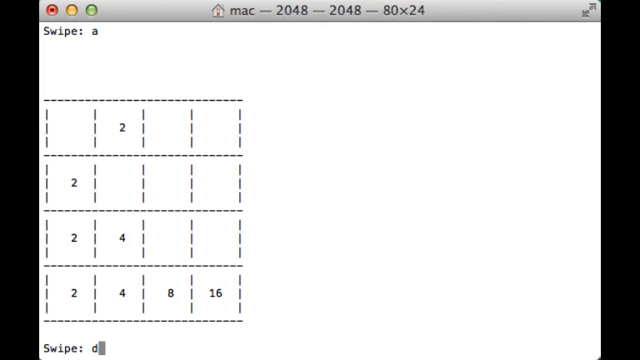
{"action": "type", "text": "s"}
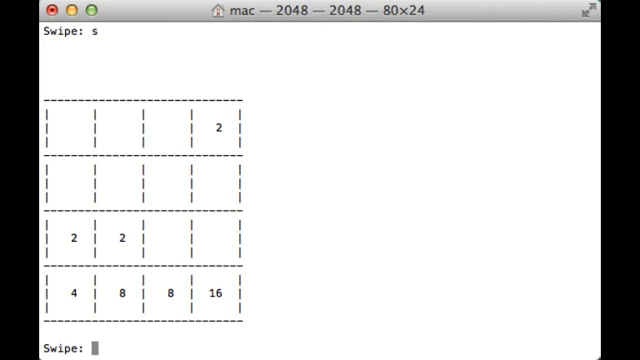
- Play moves a, d, s, d, a to merge two 16s into a 32 bottom-right
{"action": "type", "text": "a"}
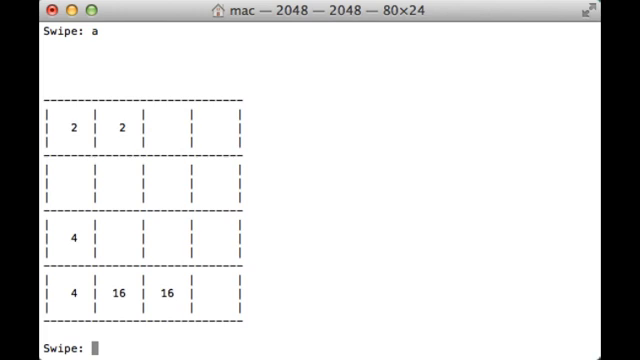
{"action": "type", "text": "d"}
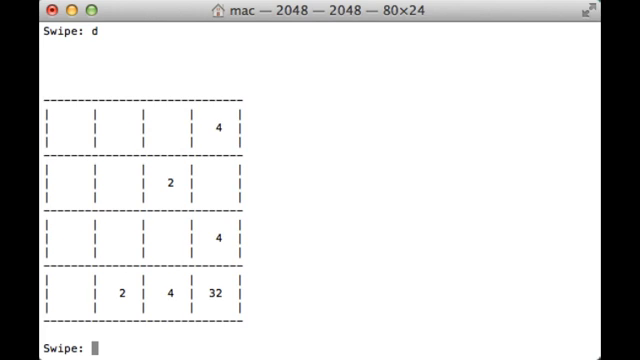
{"action": "type", "text": "s"}
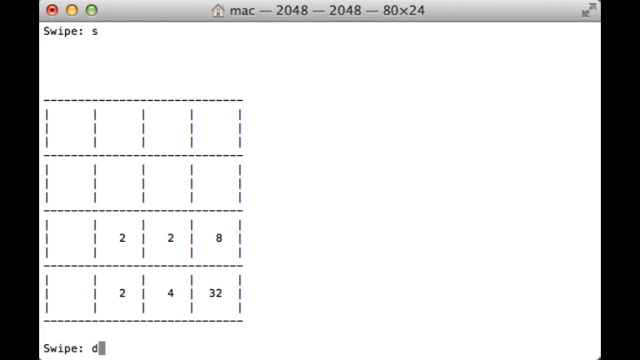
{"action": "type", "text": "d"}
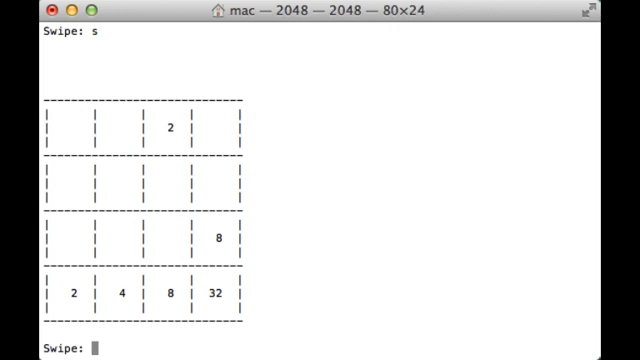
{"action": "type", "text": "a"}
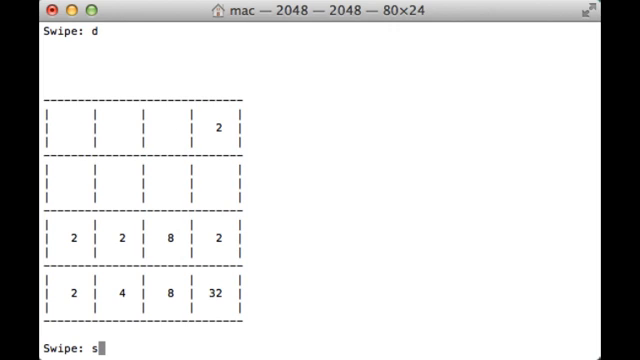
- Play moves s, s, d to form a second 32 tile beside the first
{"action": "type", "text": "s"}
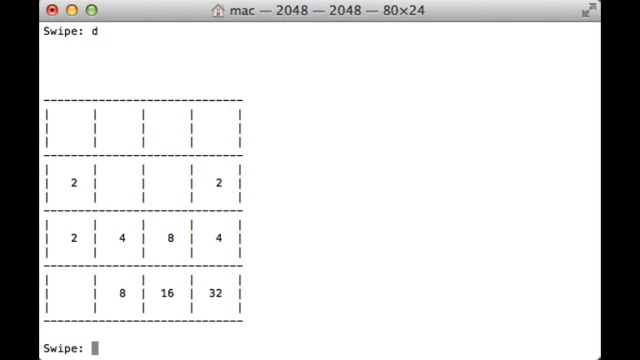
{"action": "type", "text": "s"}
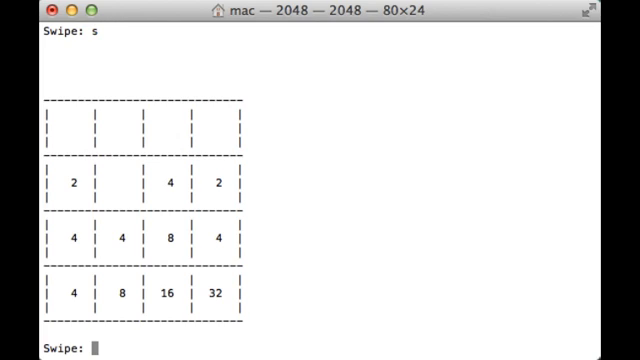
{"action": "type", "text": "d"}
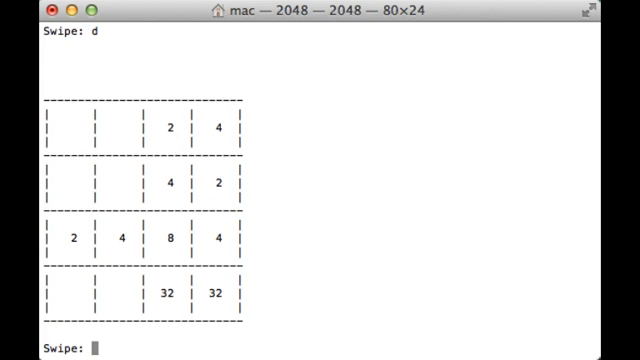